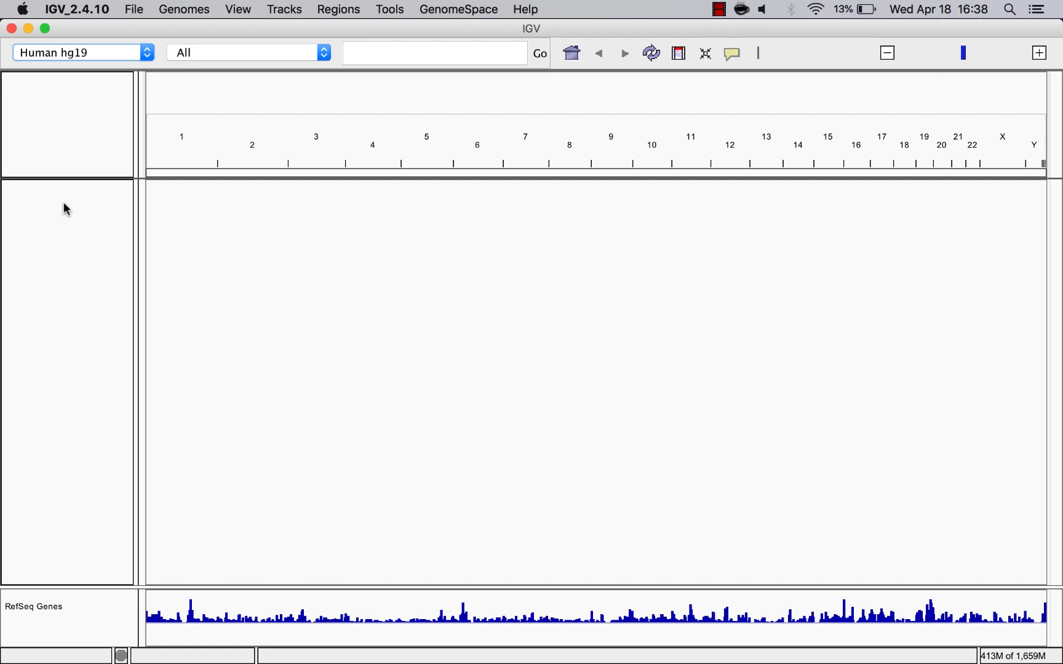
Confirm Human hg19 as the reference genome in the genome dropdown.
{"action": "left_click", "coordinate": [81, 52]}
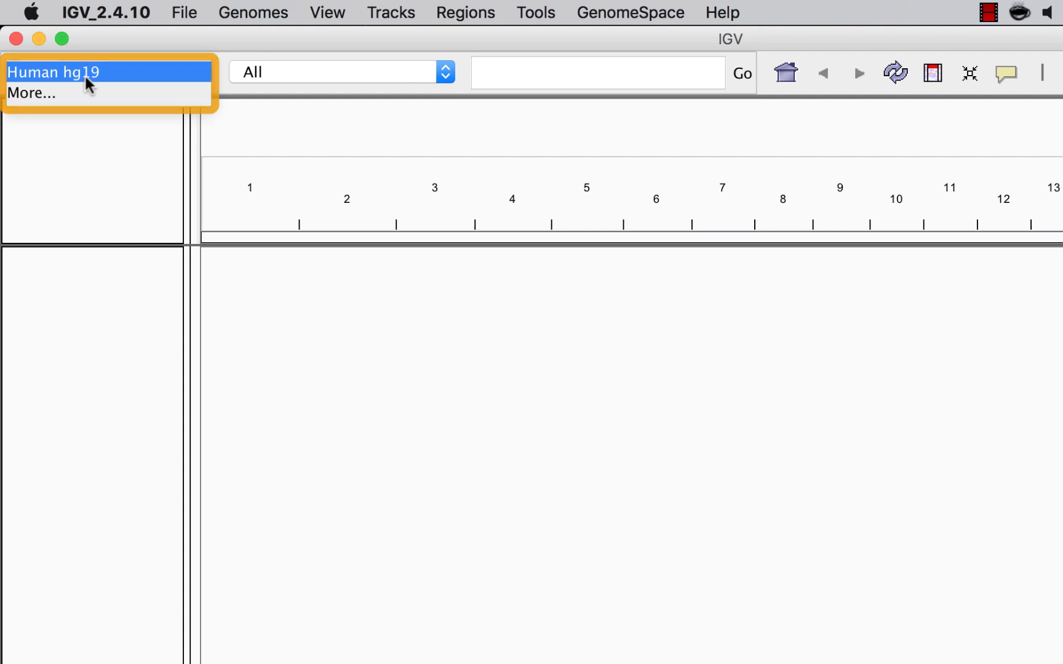
{"action": "left_click", "coordinate": [54, 71]}
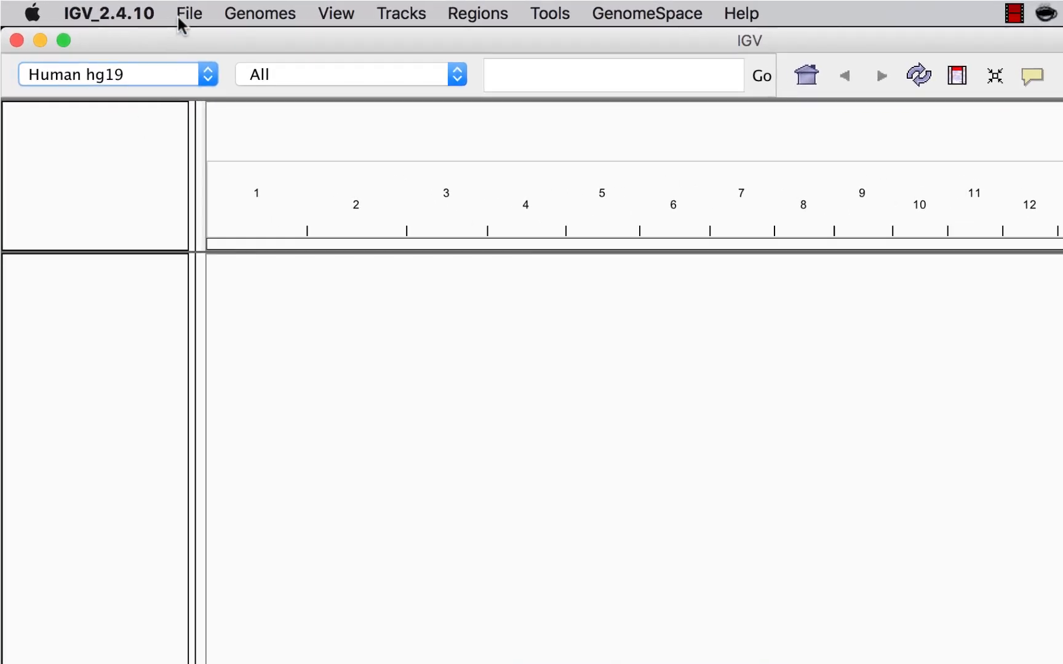
Load the four UI Basics (Encode) GM12878 histone tracks from the server's Tutorials group.
{"action": "left_click", "coordinate": [188, 13]}
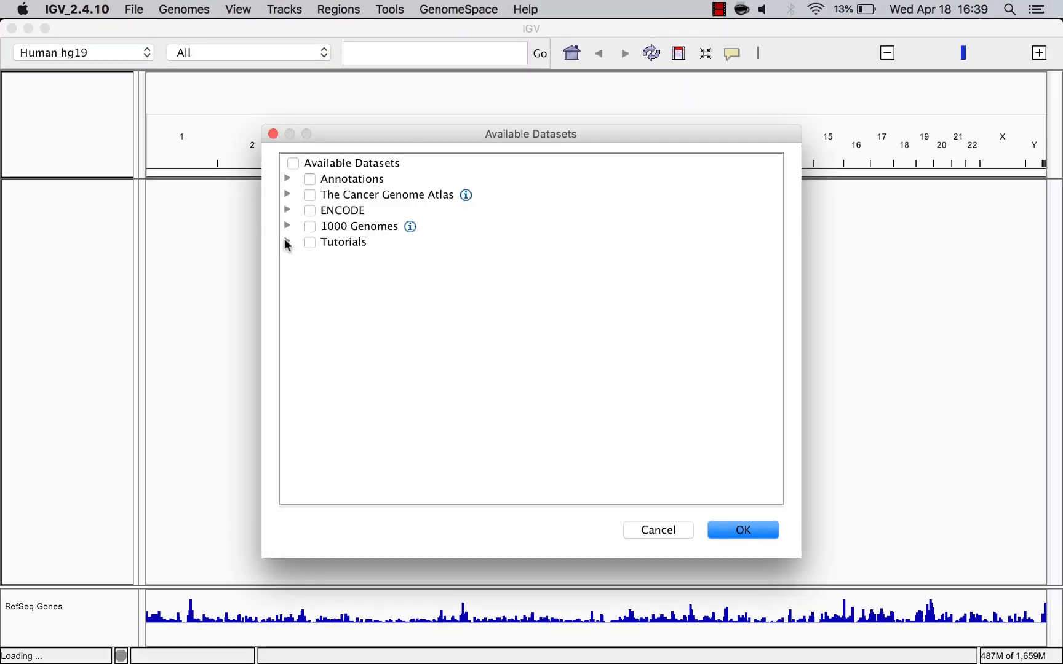
{"action": "left_click", "coordinate": [287, 242]}
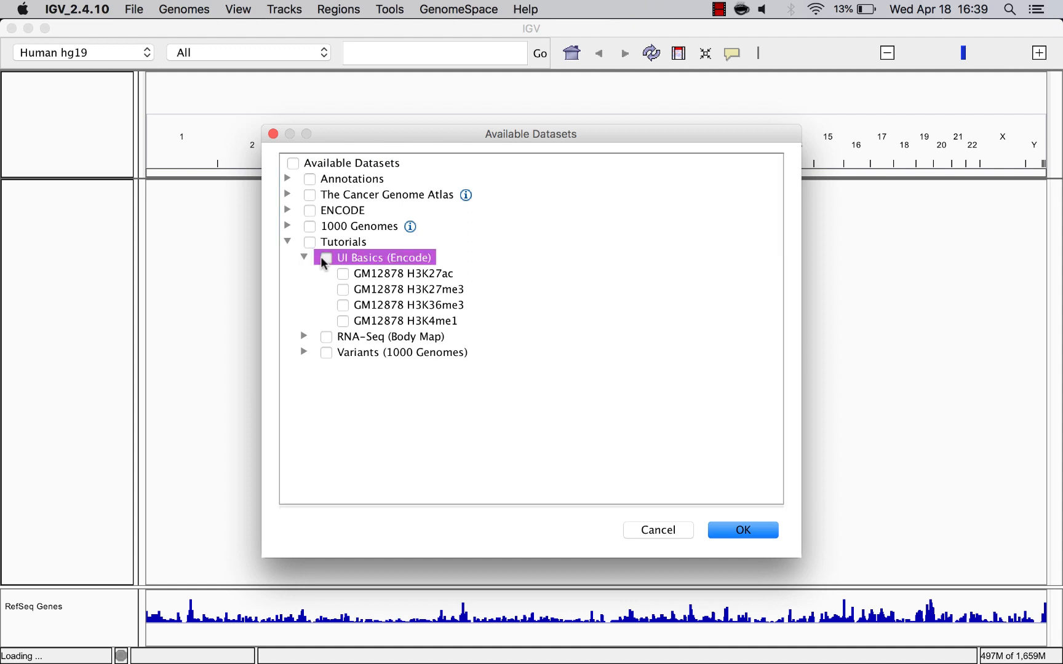
{"action": "left_click", "coordinate": [742, 529]}
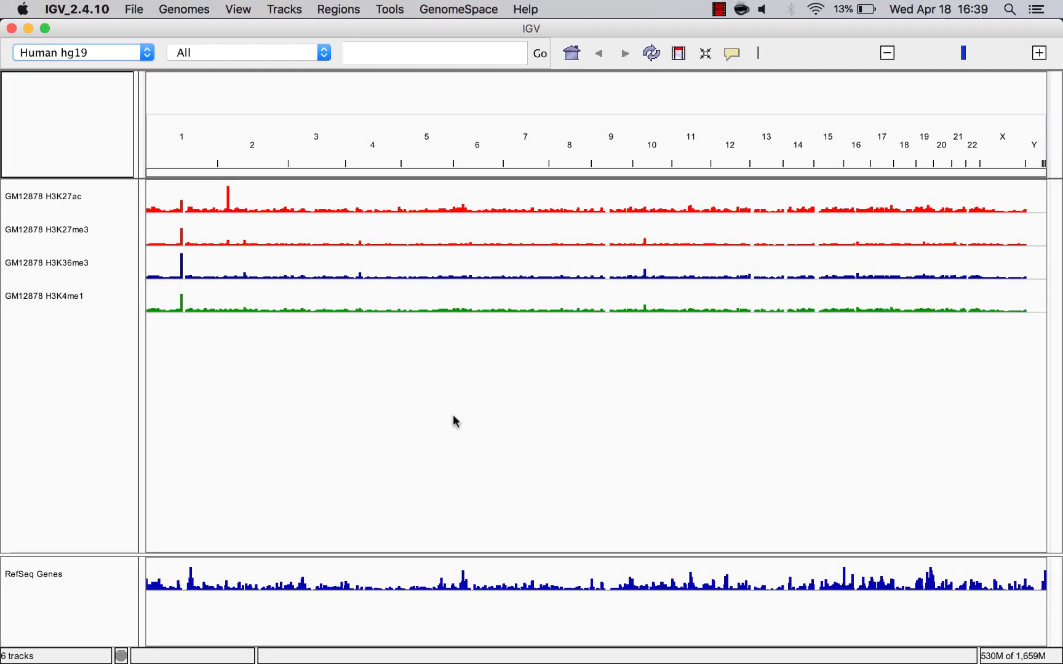
{"action": "left_click", "coordinate": [247, 51]}
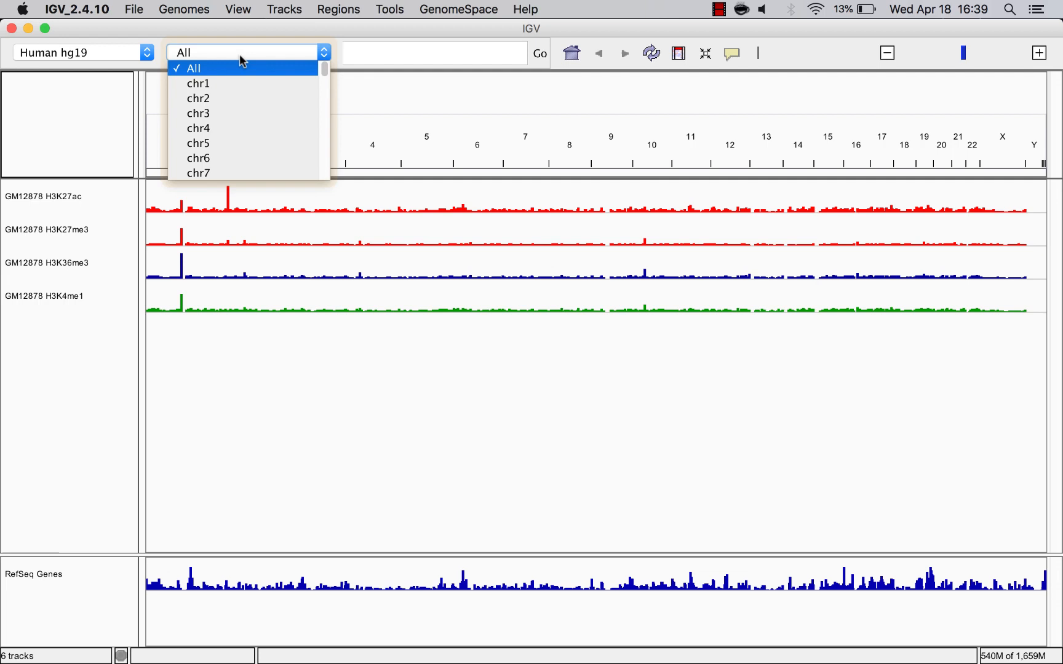
{"action": "left_click", "coordinate": [194, 68]}
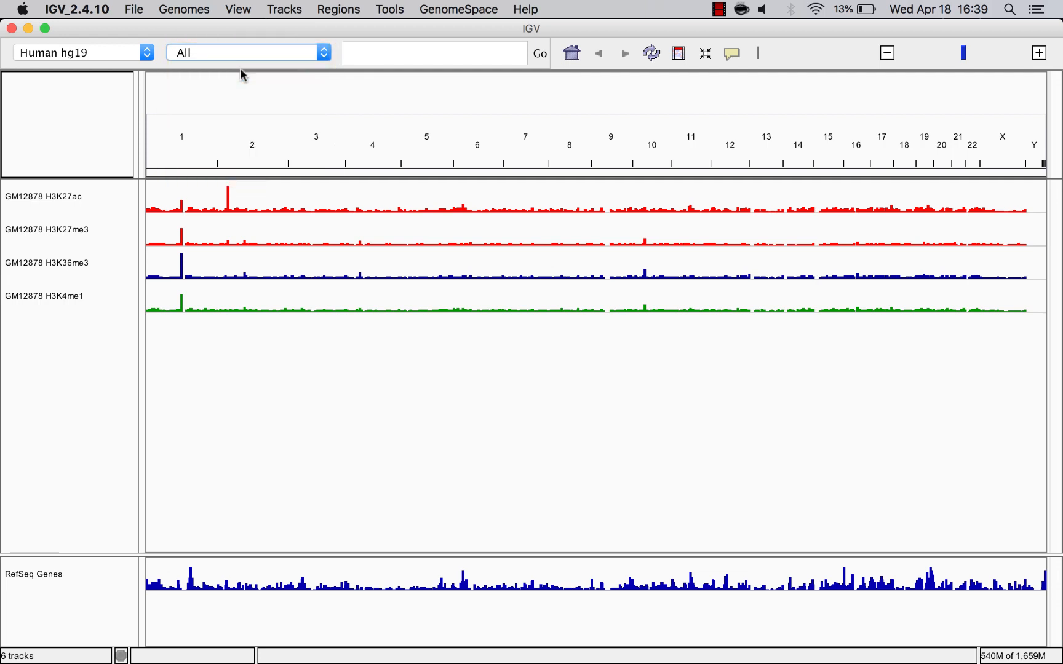
{"action": "mouse_move", "coordinate": [521, 104]}
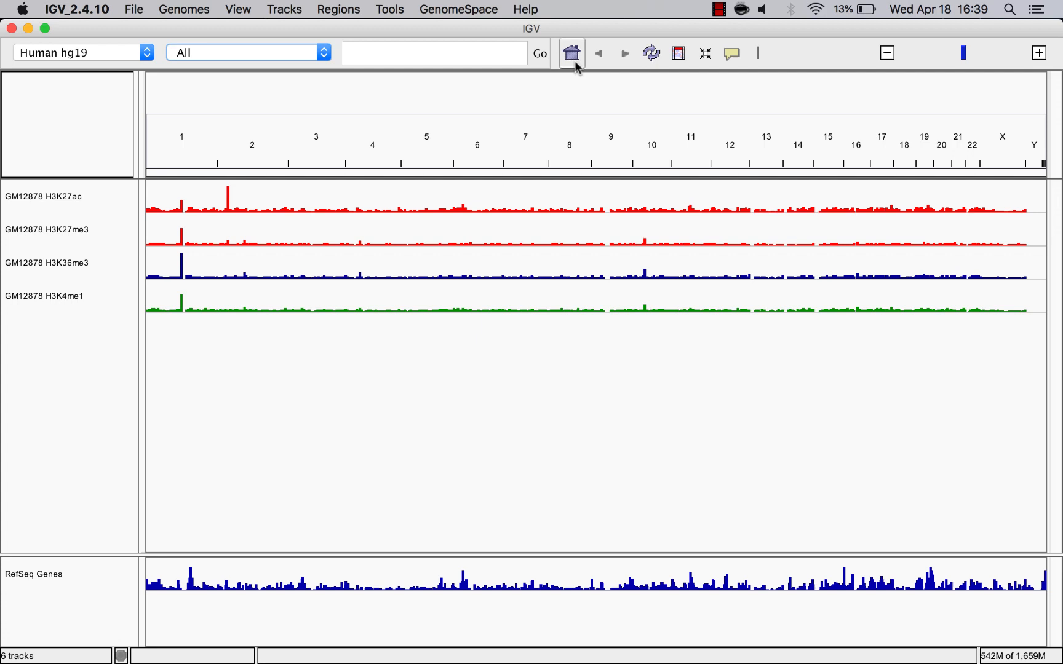
{"action": "mouse_move", "coordinate": [274, 58]}
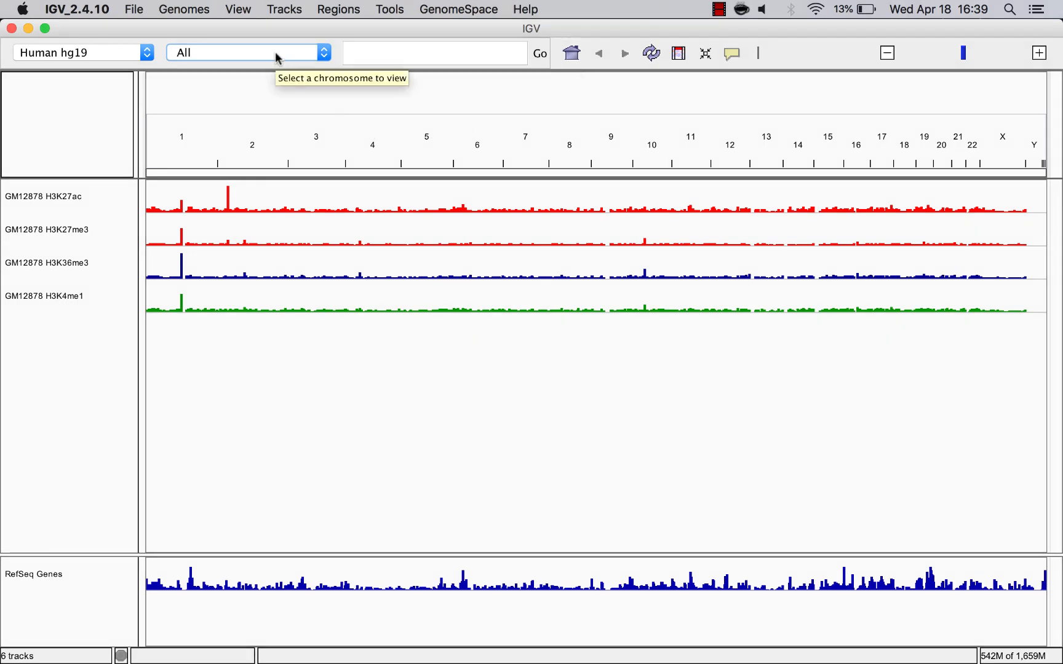
Switch the view from the whole genome to chromosome chr1.
{"action": "left_click", "coordinate": [247, 52]}
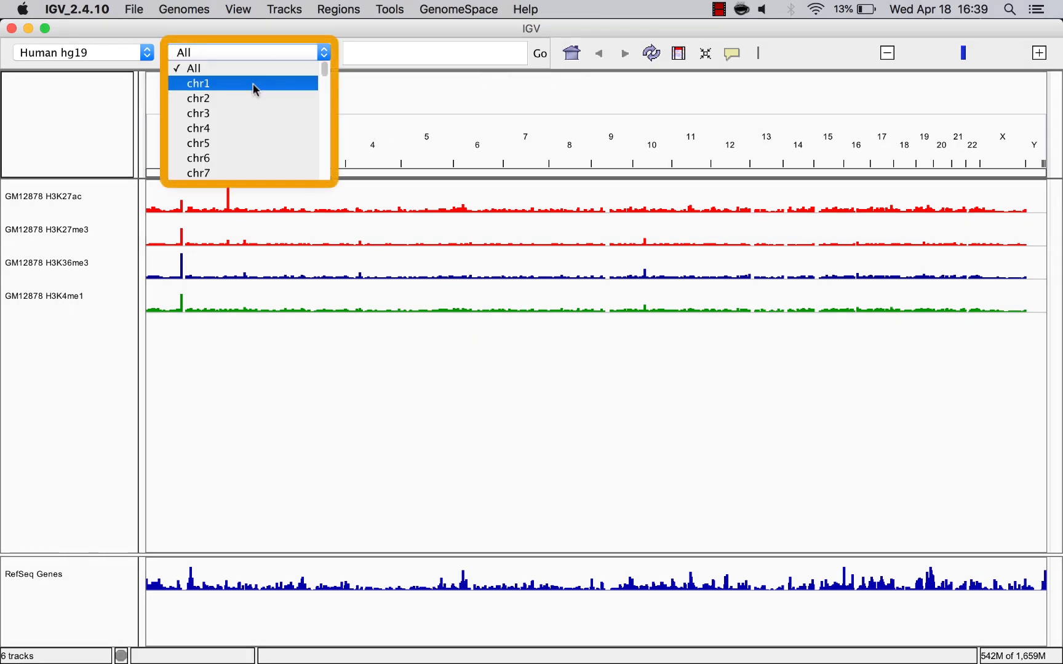
{"action": "left_click", "coordinate": [197, 83]}
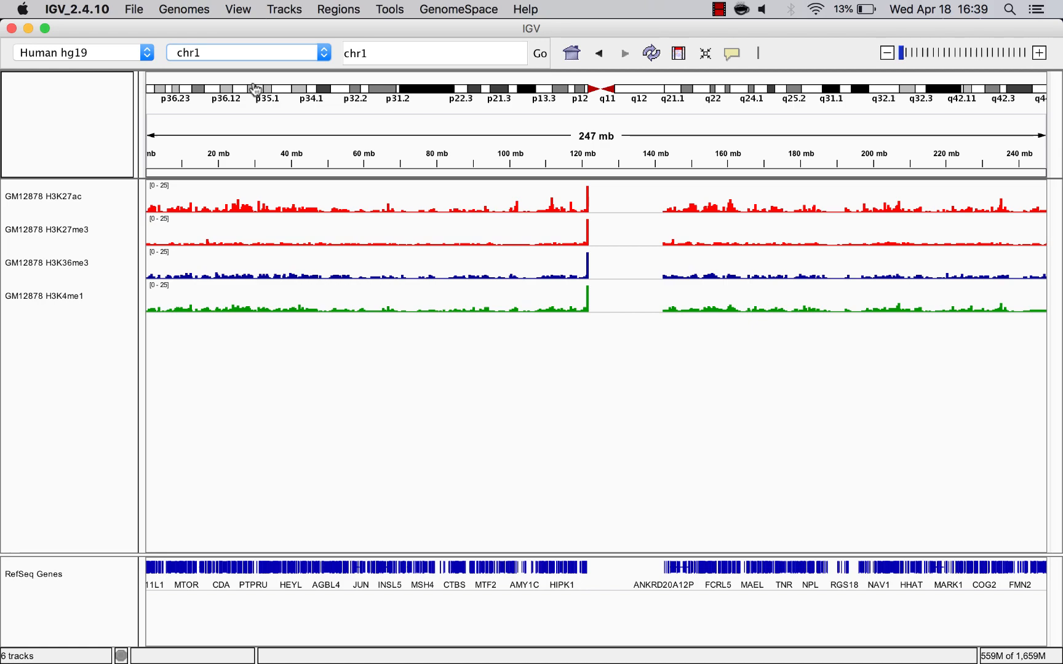
{"action": "left_click", "coordinate": [248, 53]}
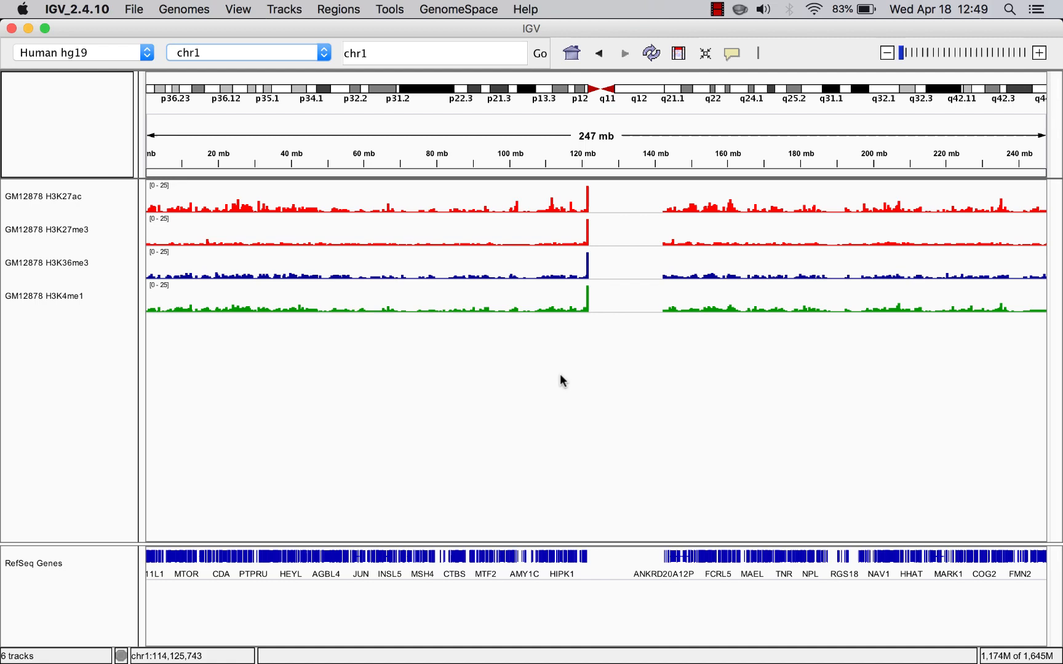
{"action": "mouse_move", "coordinate": [527, 96]}
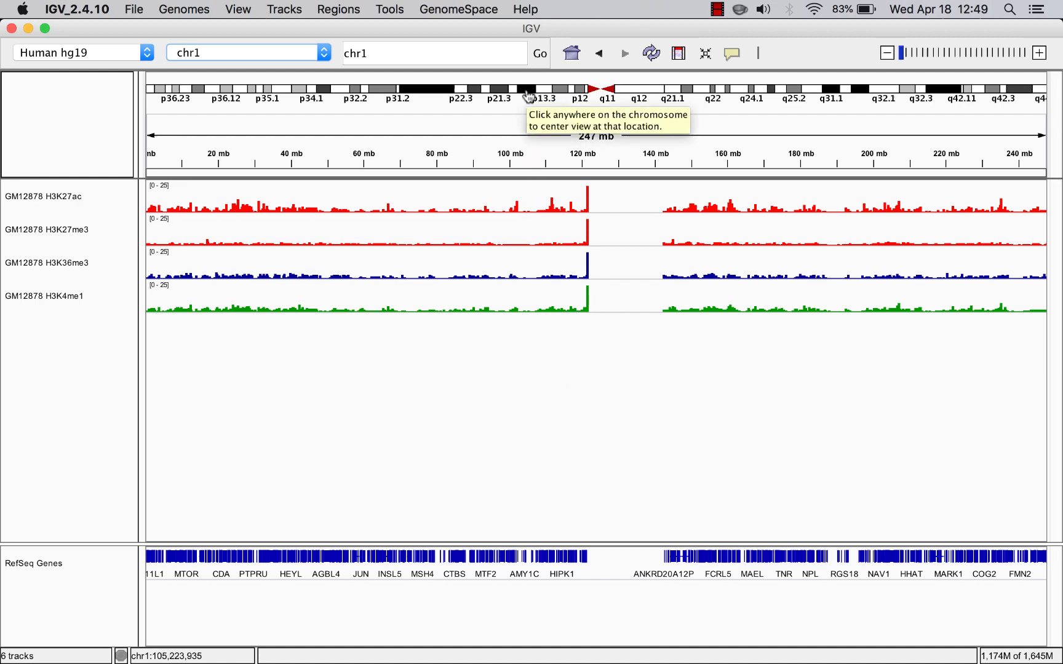
Recenter on a 48 Mb window near band p13.3, then zoom in around 101 Mb.
{"action": "left_click", "coordinate": [527, 89]}
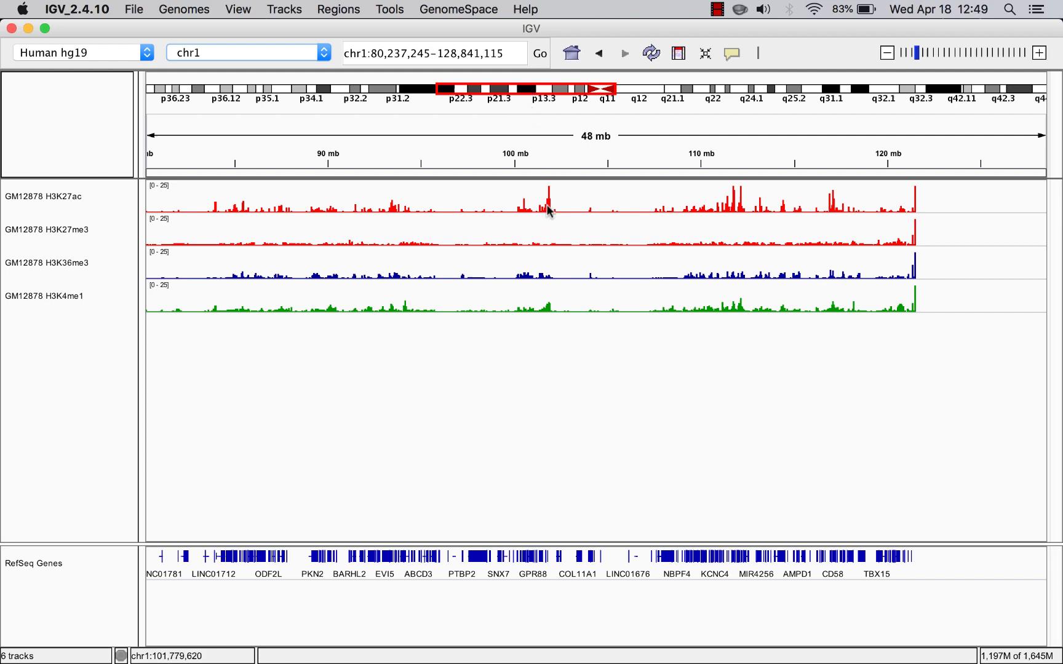
{"action": "left_click", "coordinate": [1040, 53]}
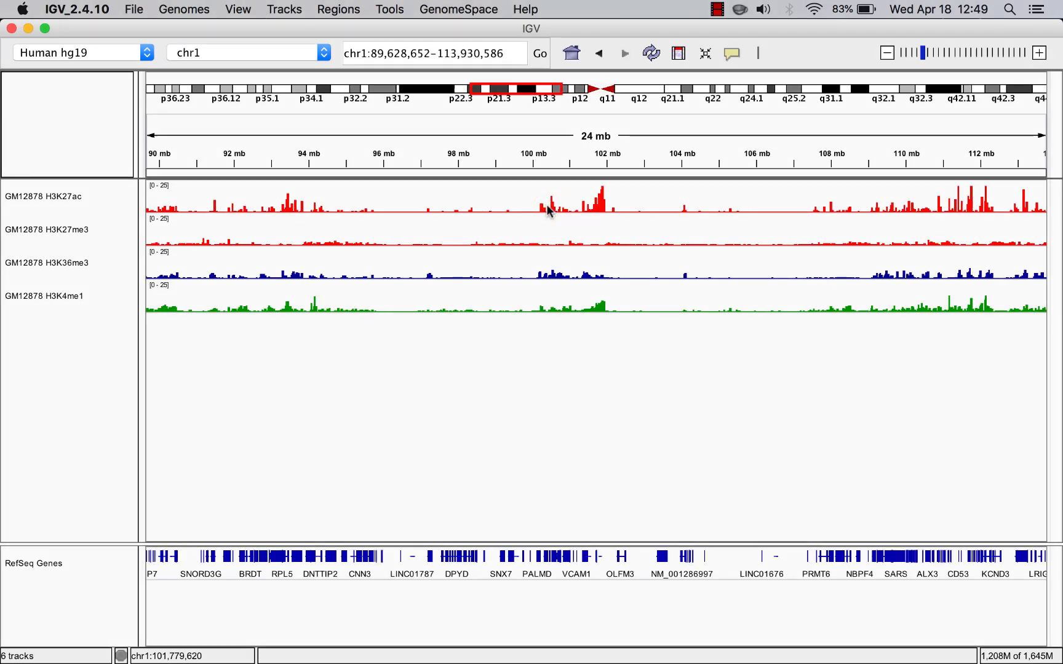
{"action": "mouse_move", "coordinate": [566, 207]}
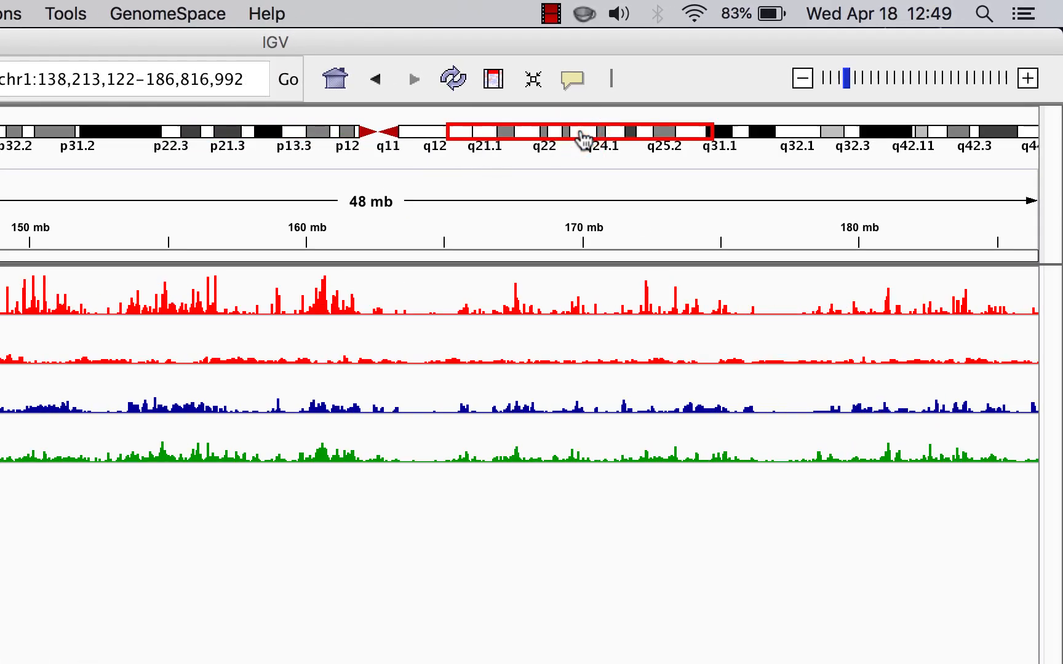
Recenter near band q25.2 and zoom stepwise to a ~94 kb window showing METTL13 transcripts.
{"action": "left_click", "coordinate": [626, 130]}
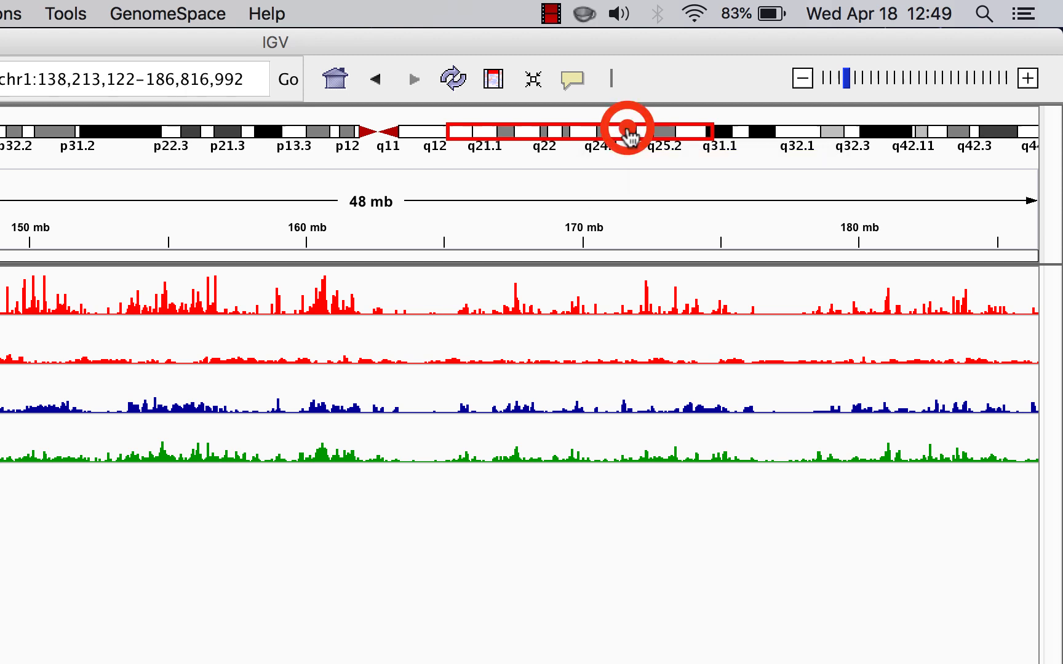
{"action": "left_click", "coordinate": [626, 129]}
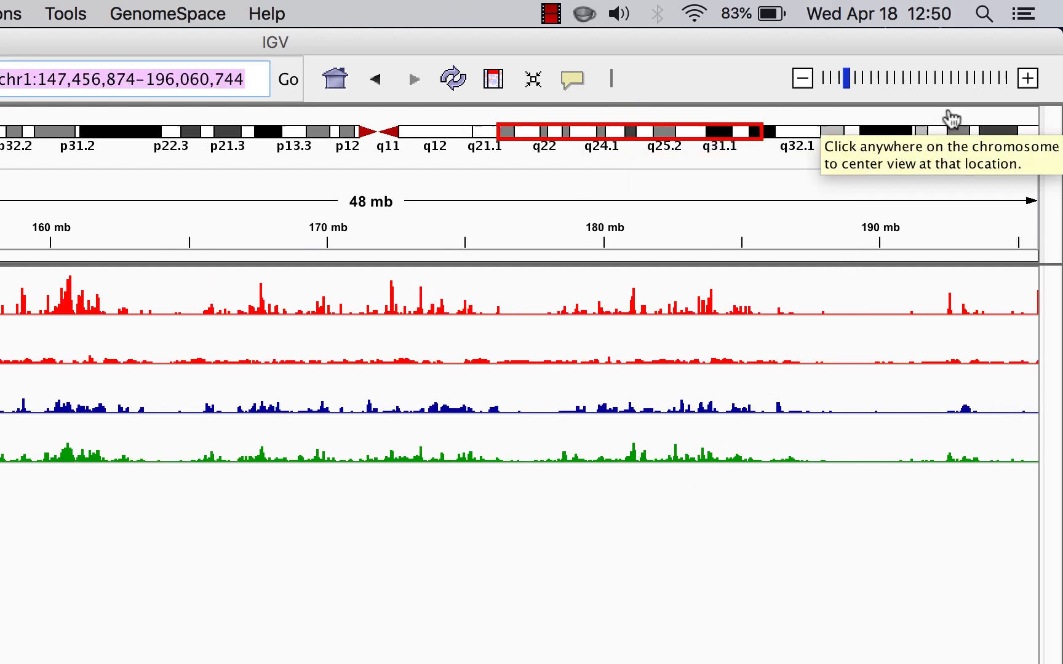
{"action": "left_click", "coordinate": [1026, 77]}
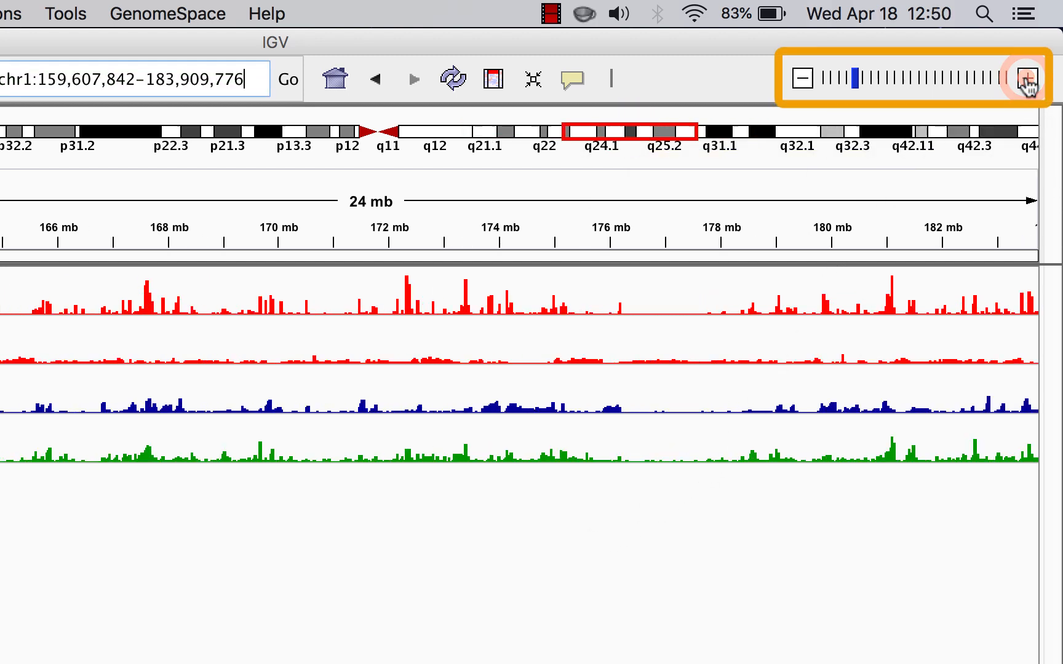
{"action": "left_click", "coordinate": [1027, 77]}
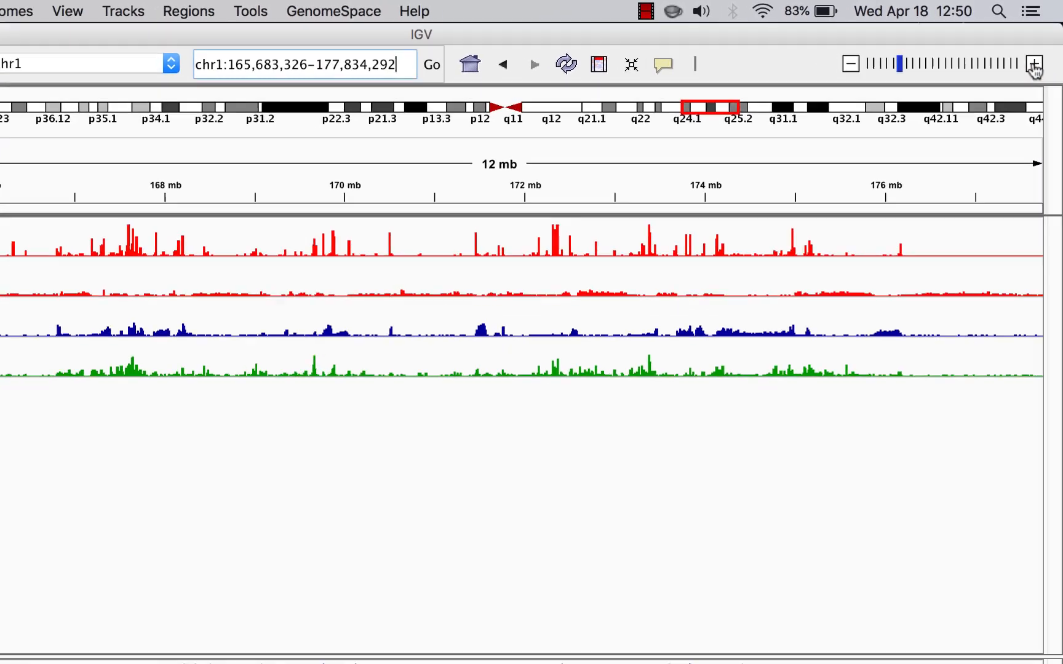
{"action": "left_click", "coordinate": [1033, 63]}
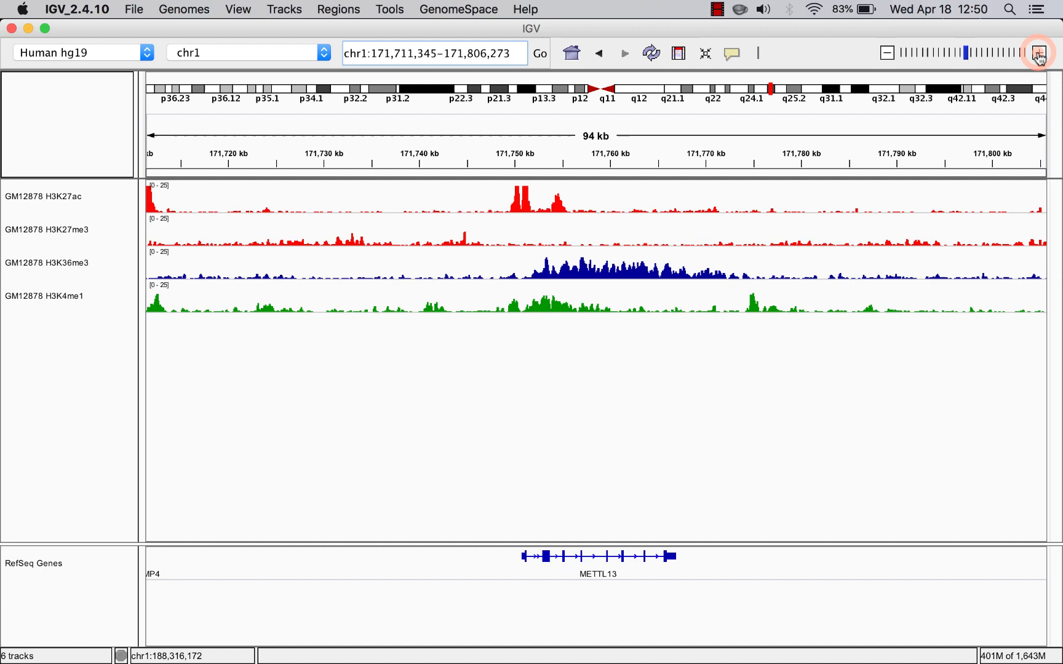
{"action": "left_click", "coordinate": [1039, 53]}
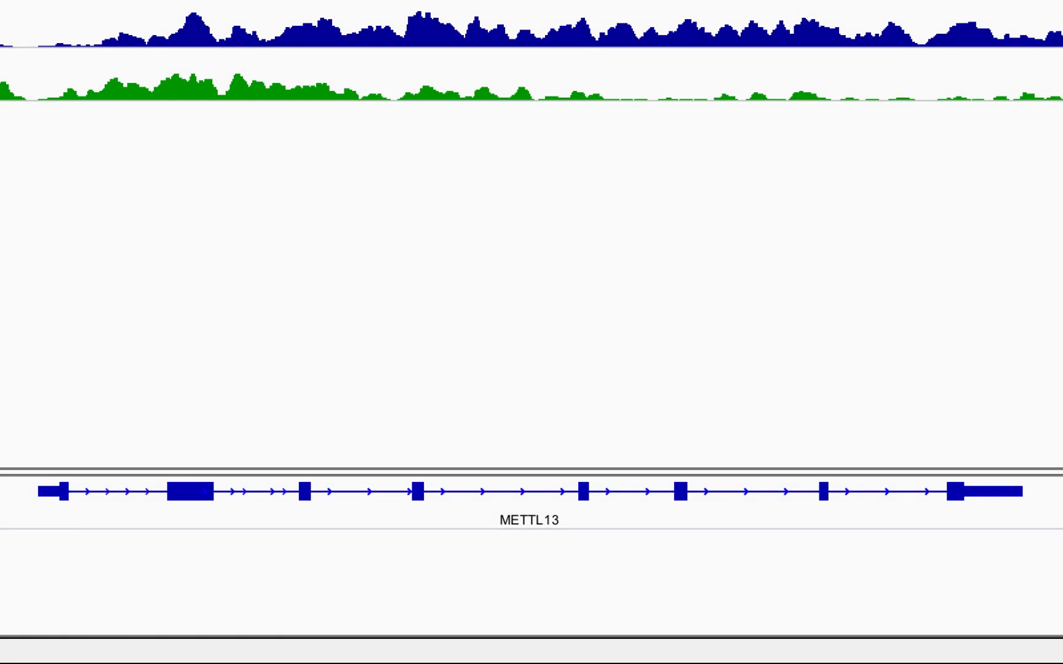
{"action": "left_click", "coordinate": [48, 489]}
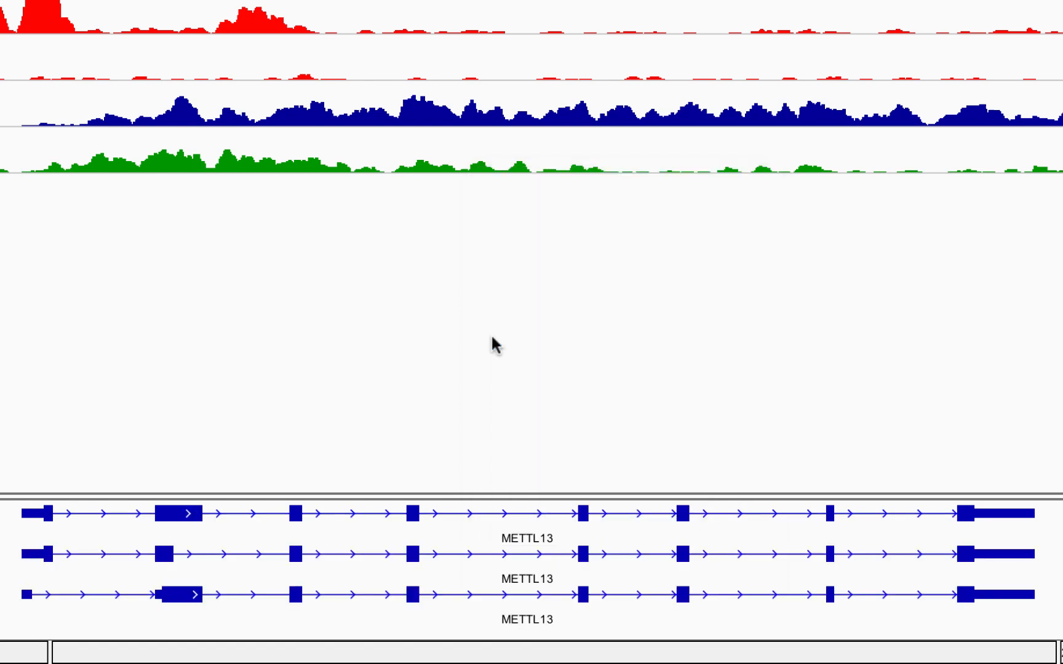
{"action": "mouse_move", "coordinate": [480, 532]}
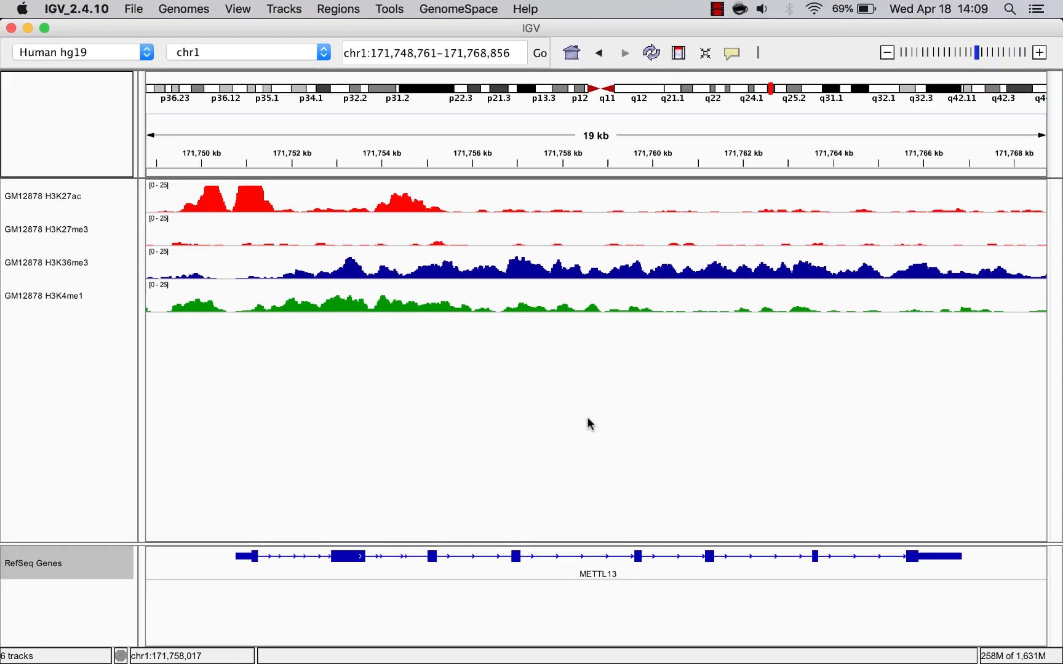
{"action": "mouse_move", "coordinate": [1038, 53]}
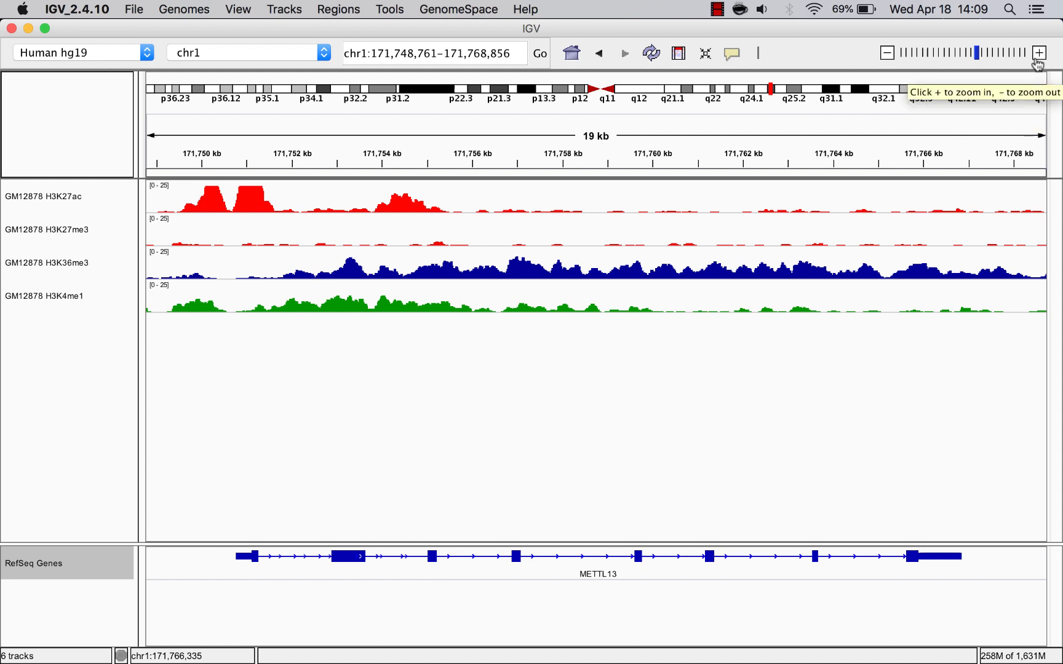
Zoom into METTL13 to a 47 bp window at chr1:171,758,786 with readable bases.
{"action": "left_click", "coordinate": [1038, 53]}
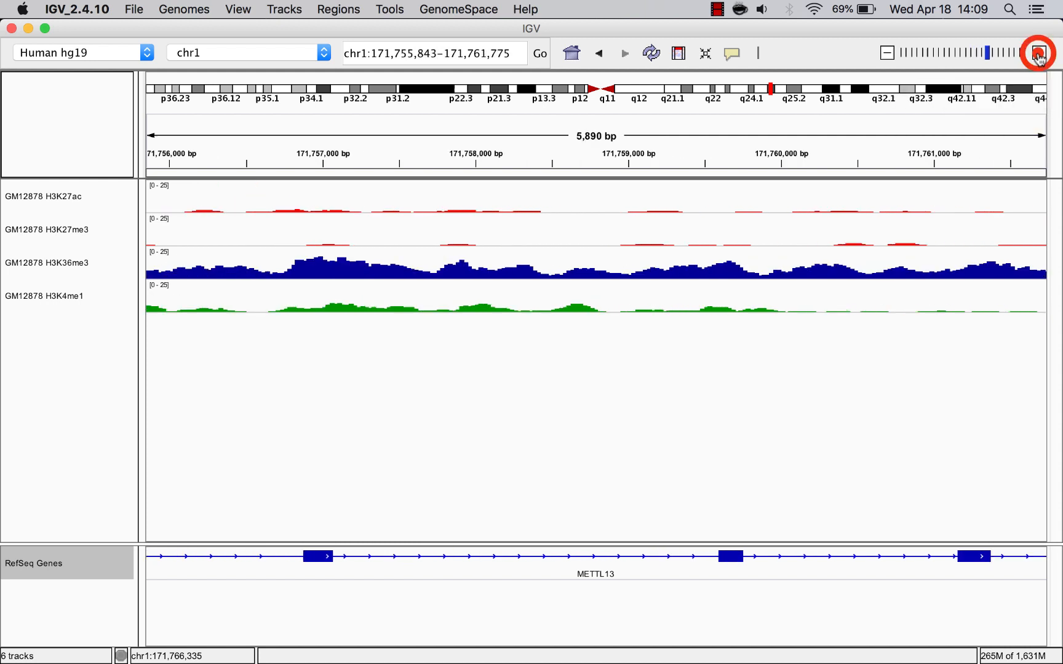
{"action": "left_click", "coordinate": [1038, 53]}
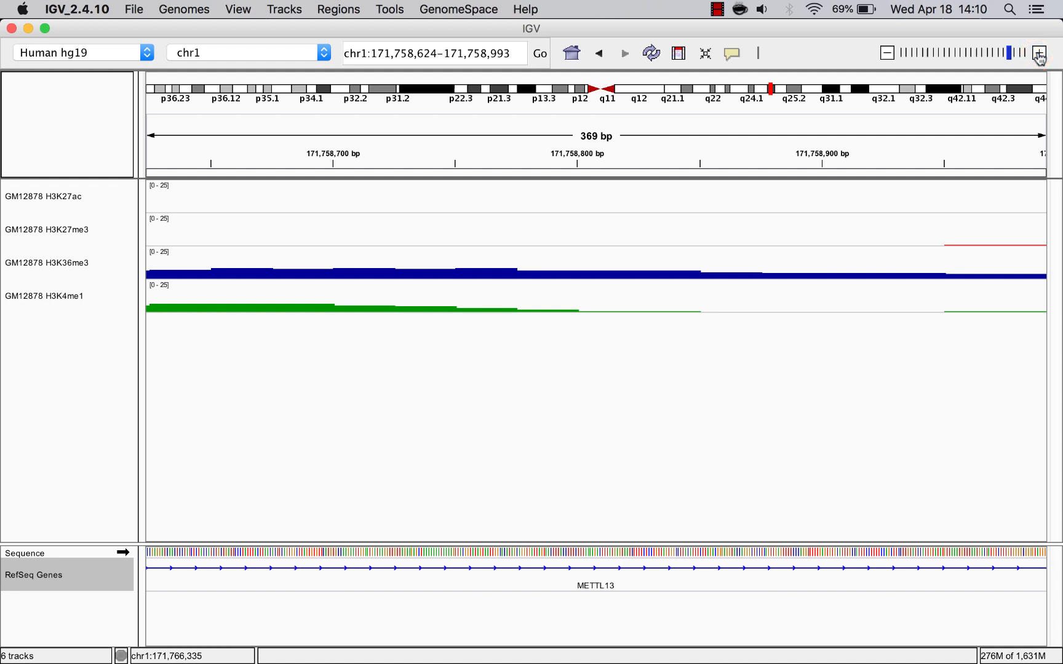
{"action": "left_click", "coordinate": [1038, 53]}
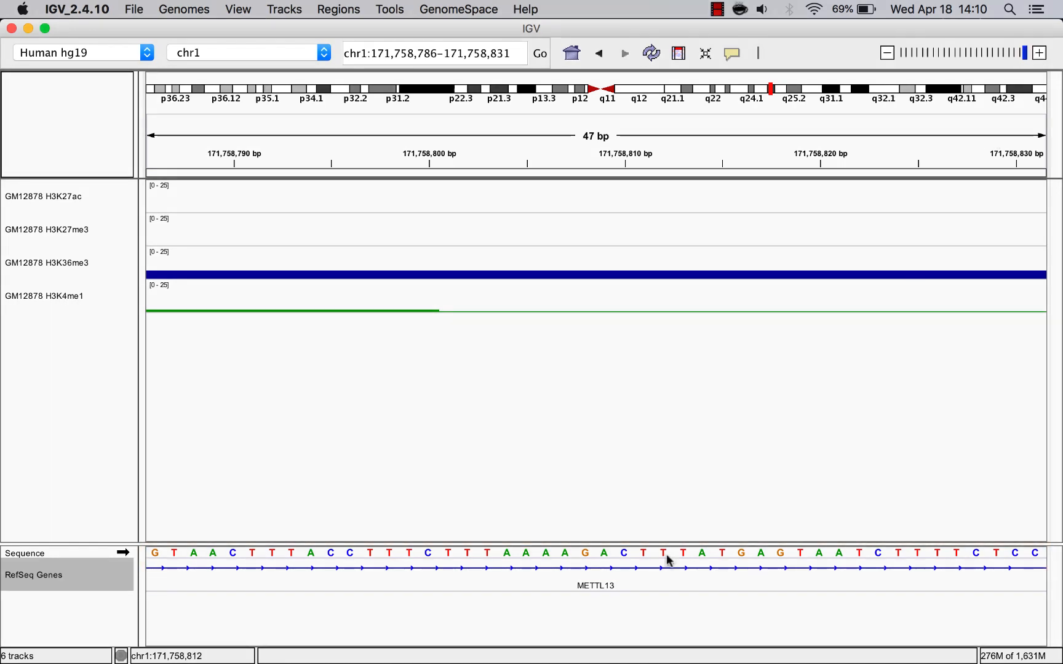
{"action": "left_click", "coordinate": [666, 555]}
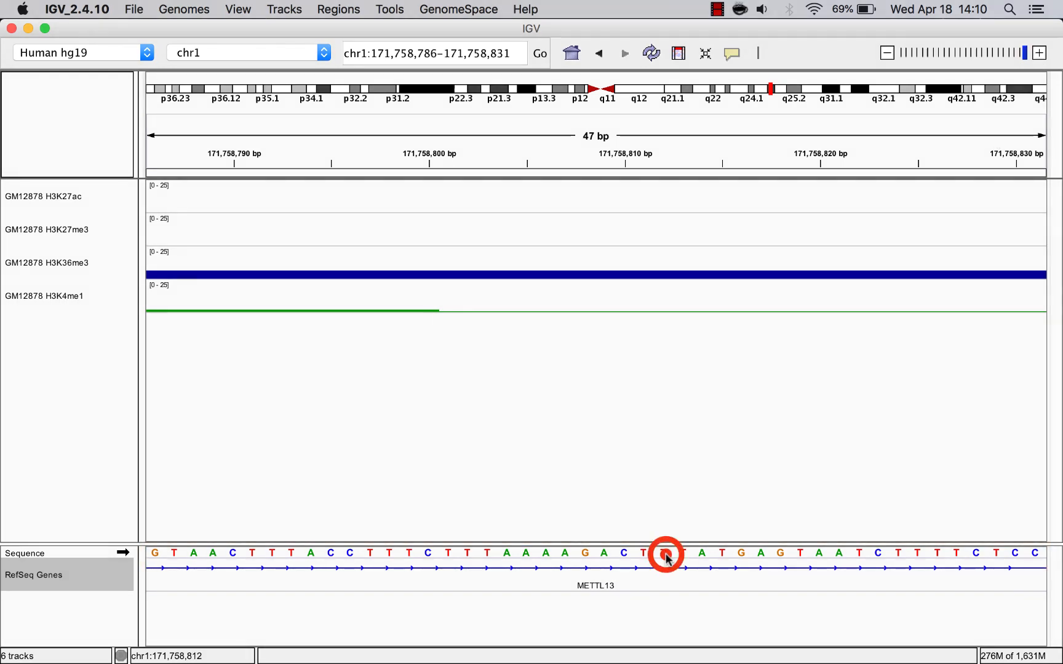
{"action": "left_click", "coordinate": [666, 555]}
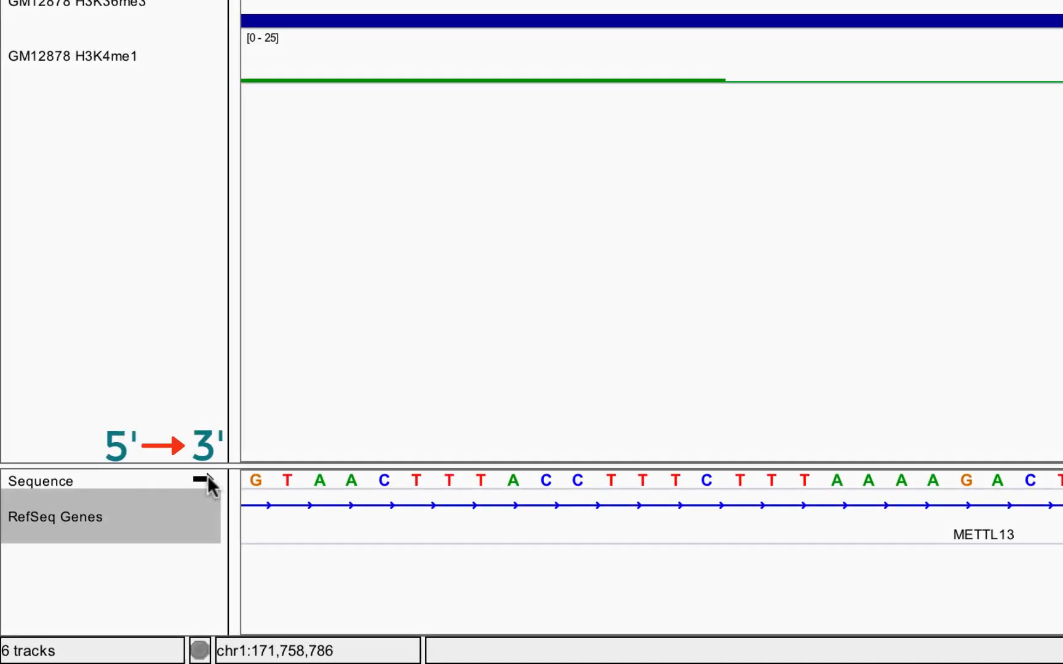
{"action": "left_click", "coordinate": [199, 481]}
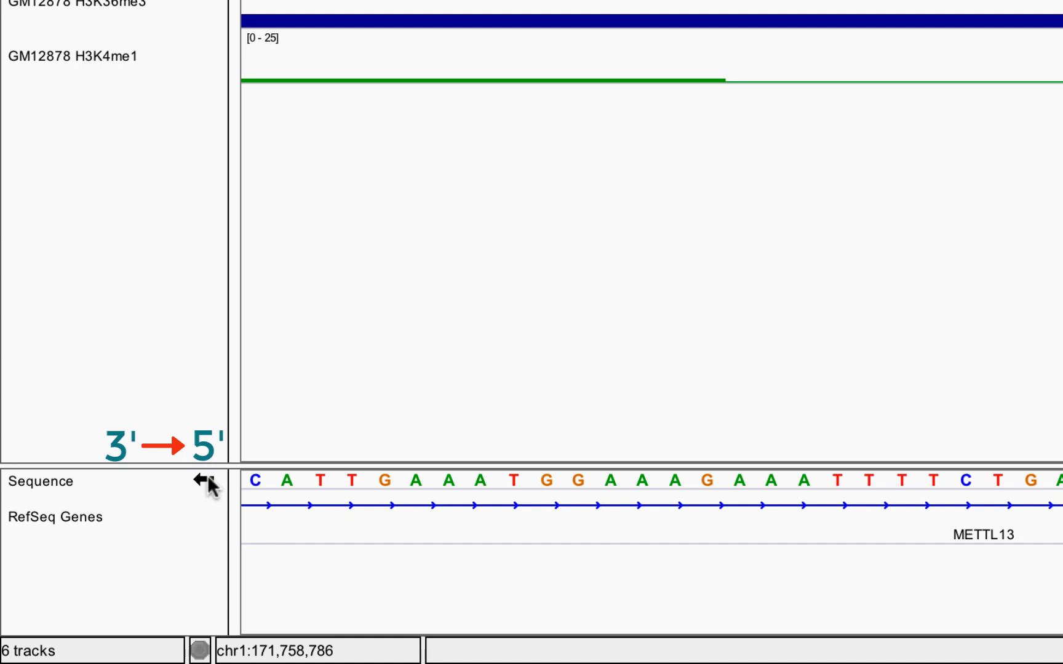
{"action": "left_click", "coordinate": [201, 482]}
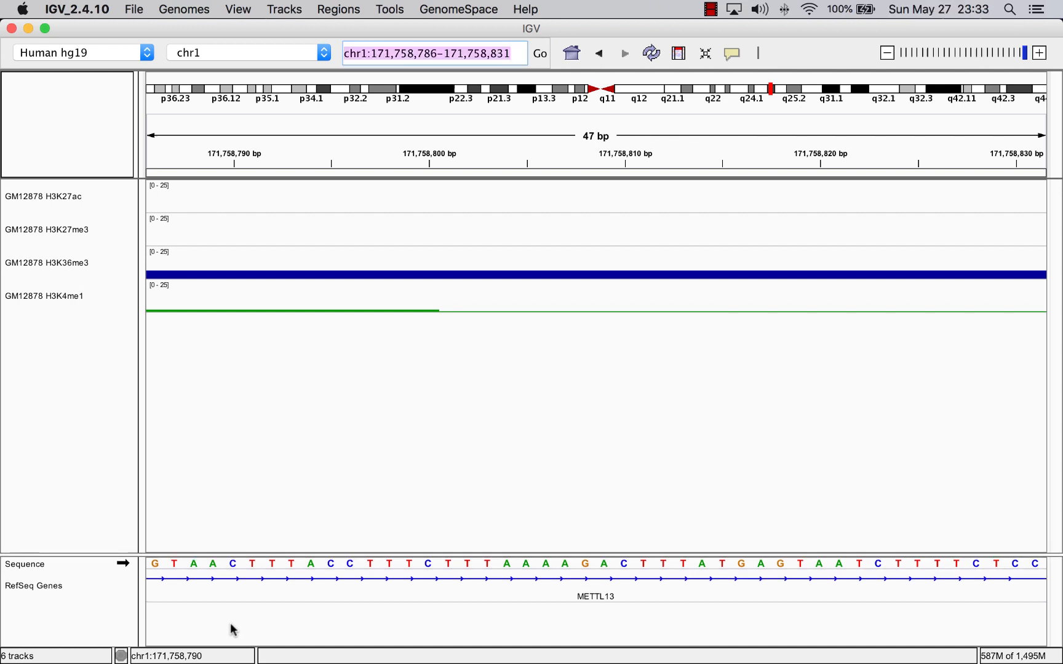
{"action": "mouse_move", "coordinate": [879, 220]}
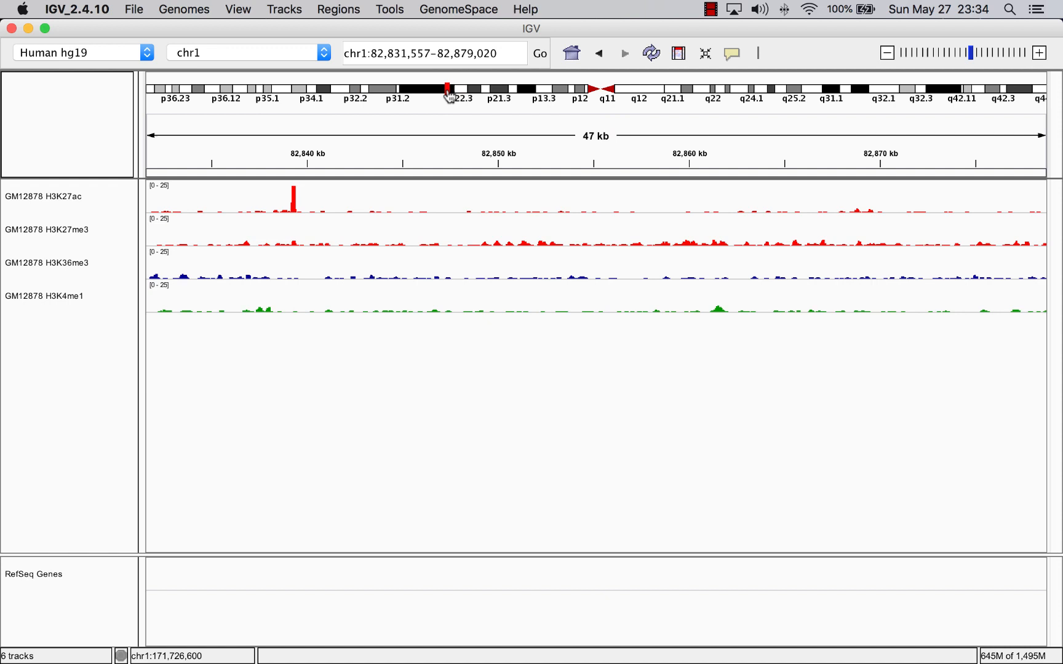
Jump to the TERT region chr5:1,251,287-1,297,162 via the locus box.
{"action": "left_click", "coordinate": [434, 53]}
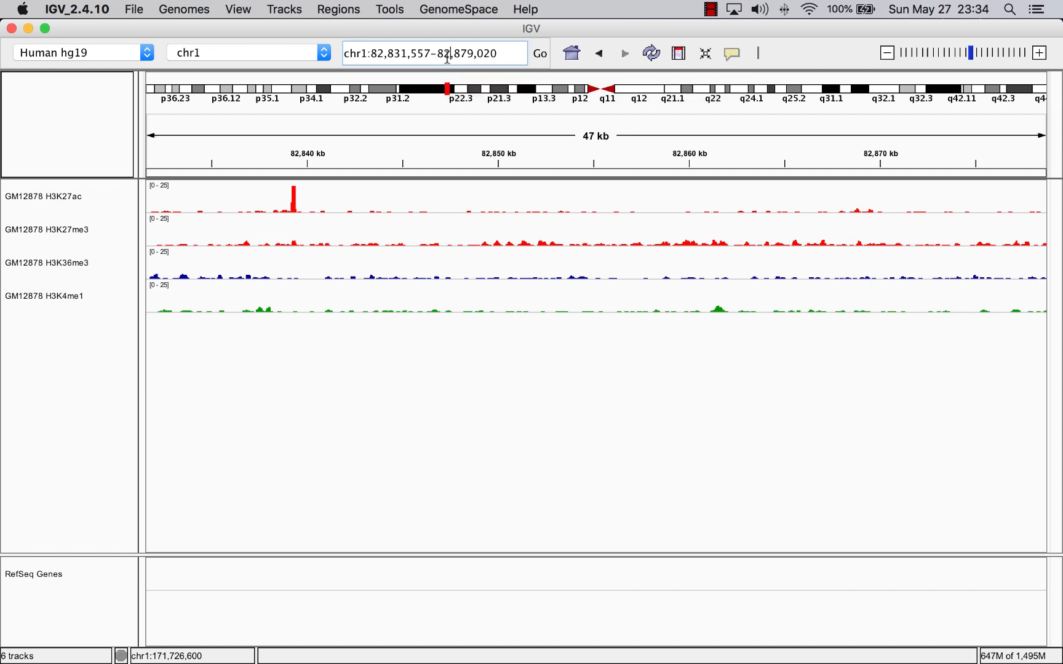
{"action": "left_click", "coordinate": [435, 53]}
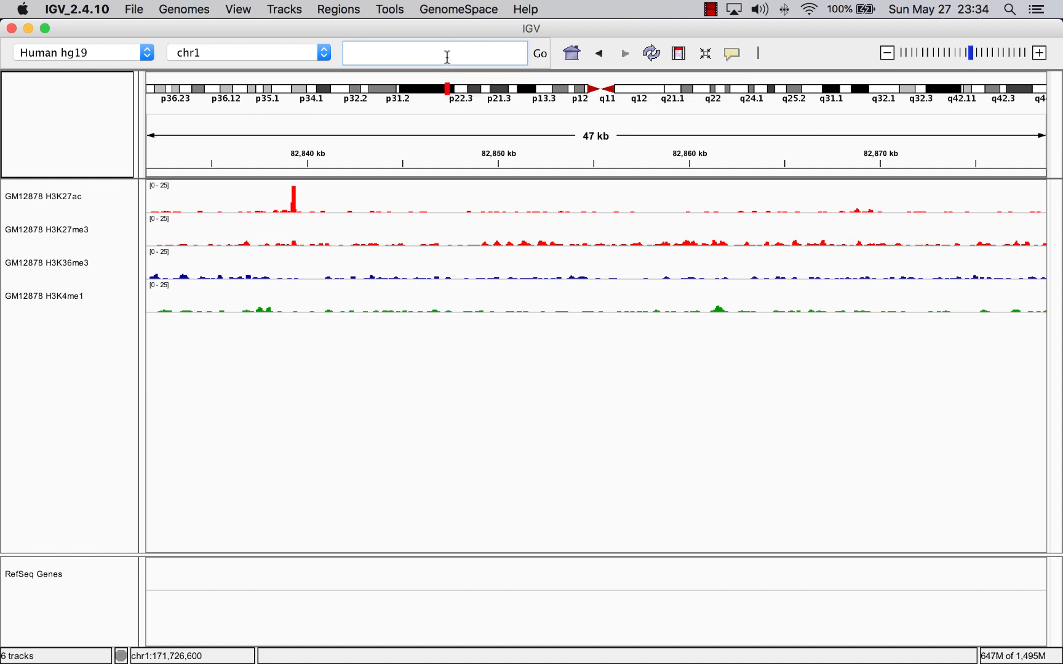
{"action": "type", "text": "chr5:1,251,287-1,297,162"}
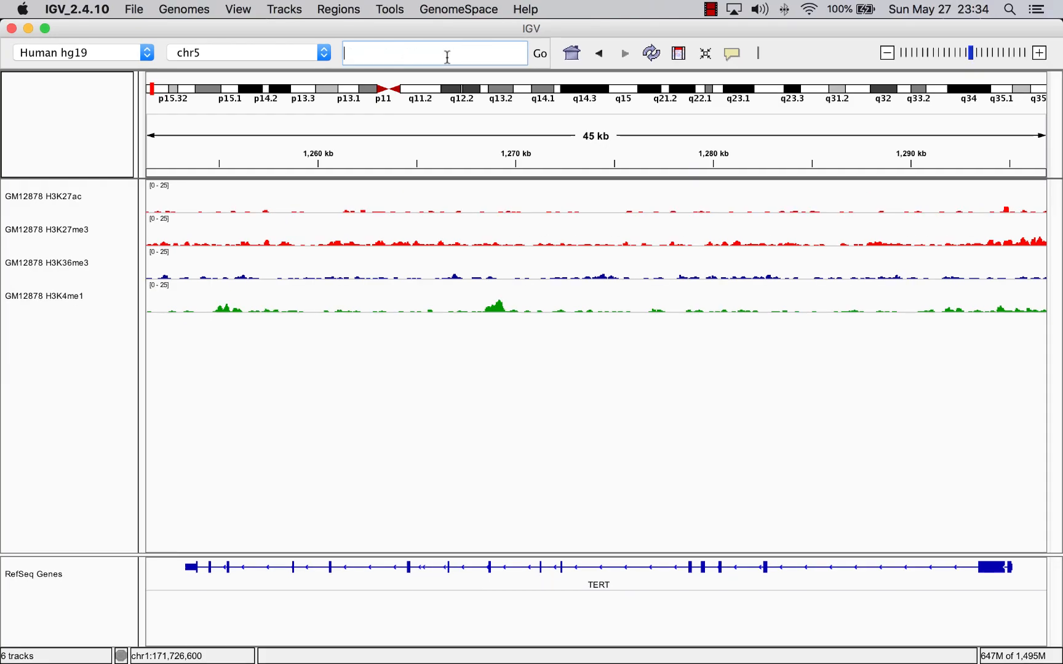
Navigate to chr6:29,828,400-29,958,750 showing HLA-A and HLA-H.
{"action": "type", "text": "chr6:2982"}
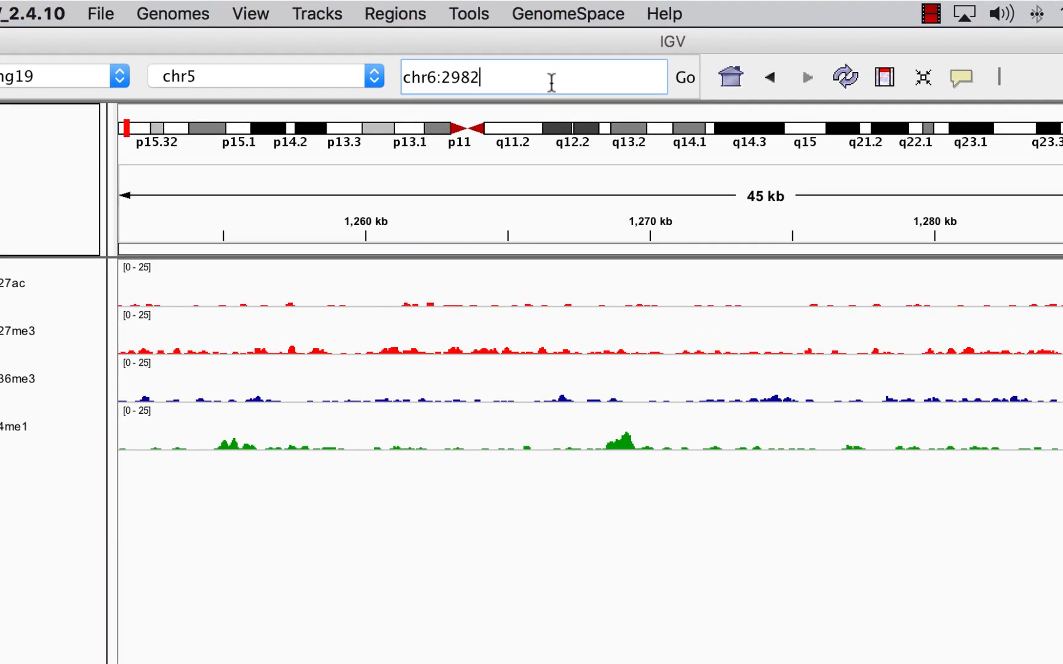
{"action": "type", "text": "8400-299"}
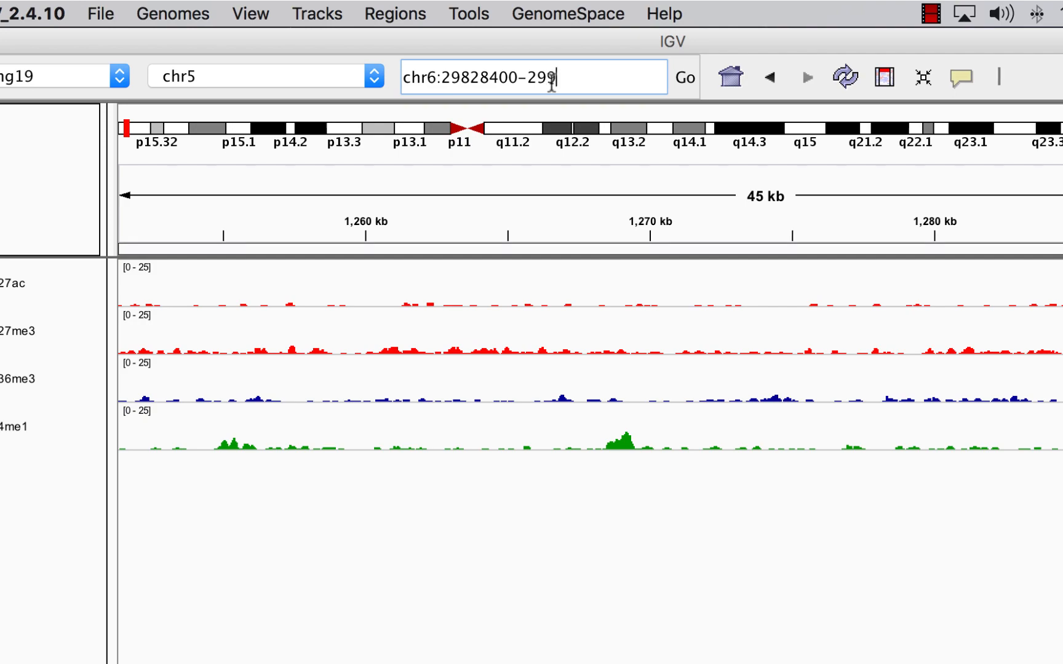
{"action": "left_click", "coordinate": [683, 77]}
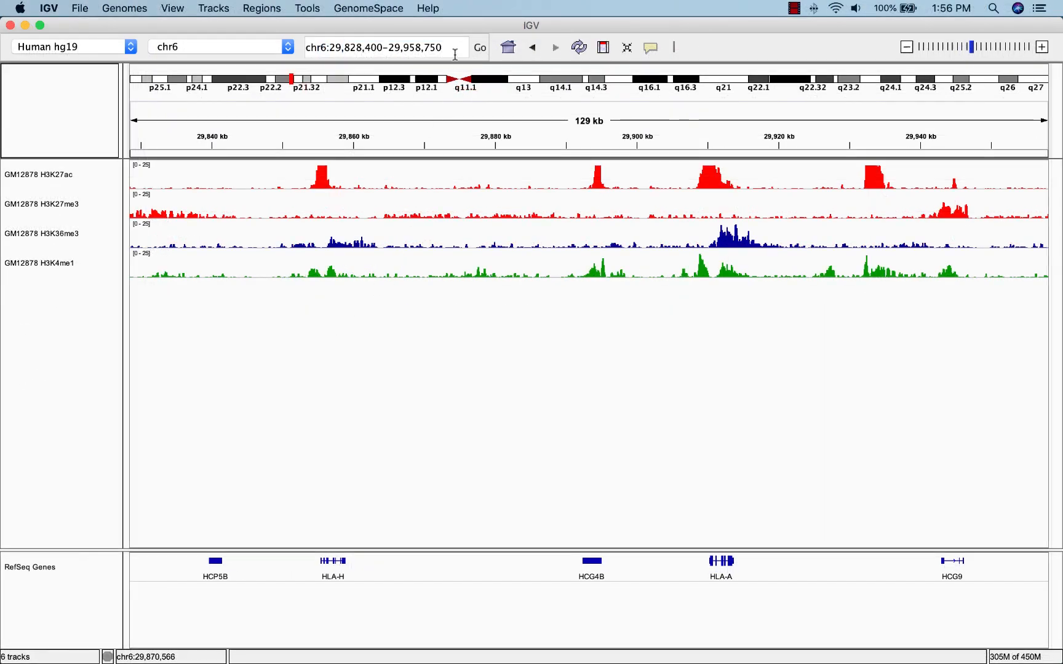
Enter PRRC2C VAMP4 METTL13 as loci to display the three genes in side-by-side panels.
{"action": "left_click", "coordinate": [383, 47]}
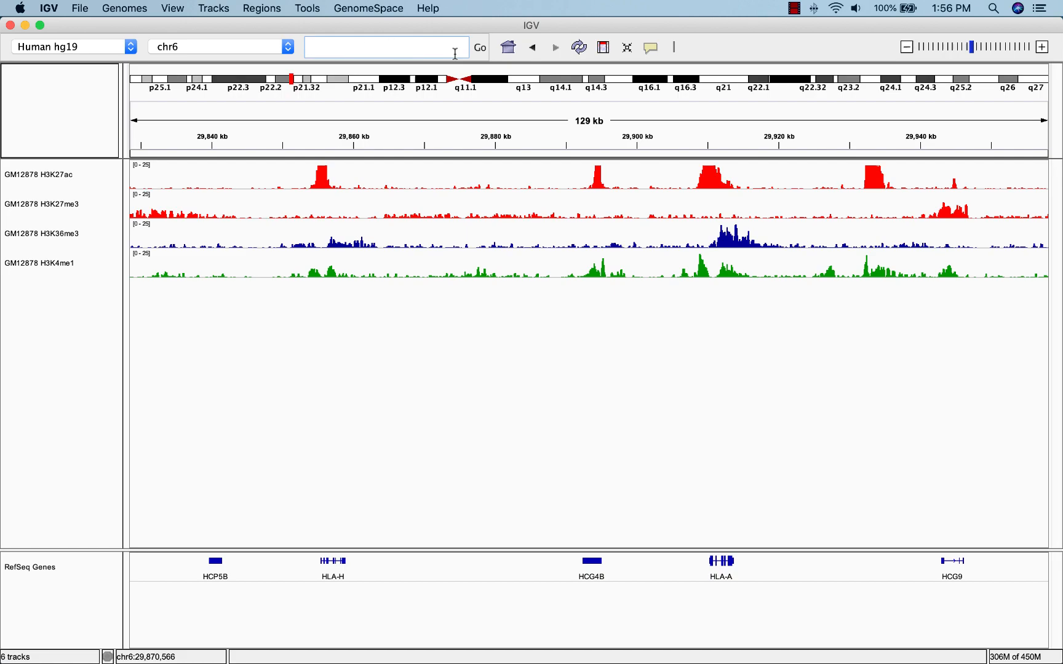
{"action": "type", "text": "PRRC2C VAMP4 METTL13"}
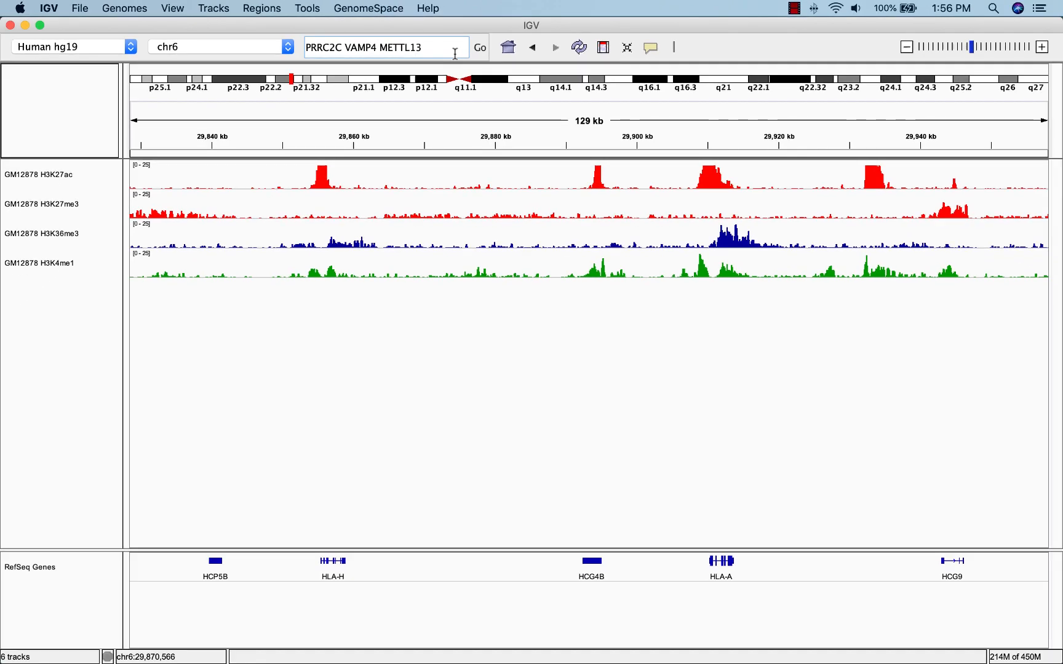
{"action": "left_click", "coordinate": [479, 47]}
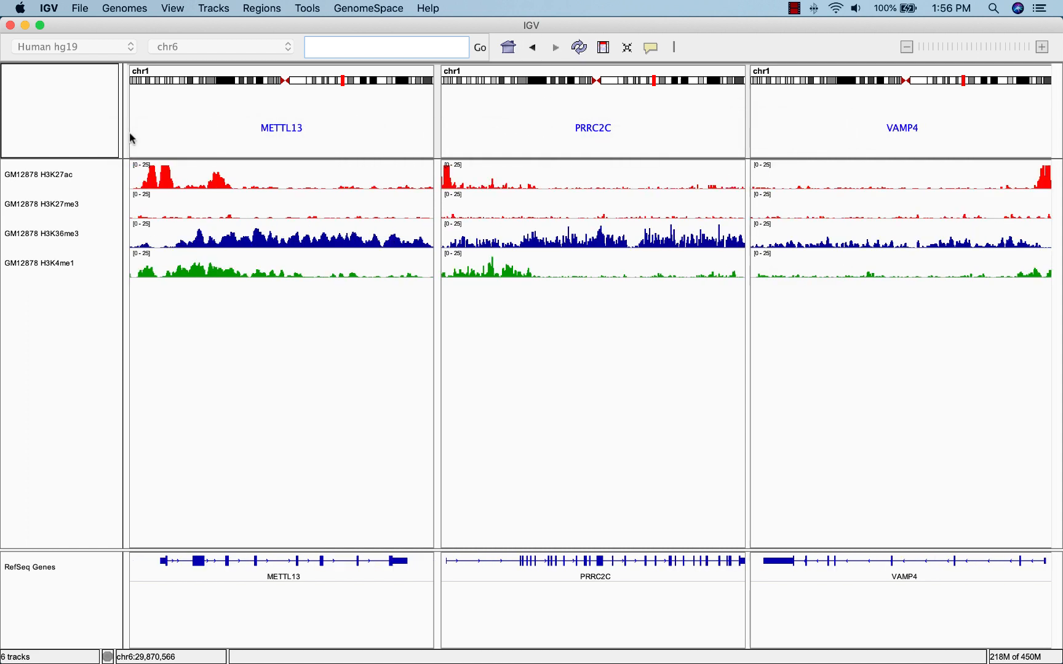
{"action": "mouse_move", "coordinate": [148, 165]}
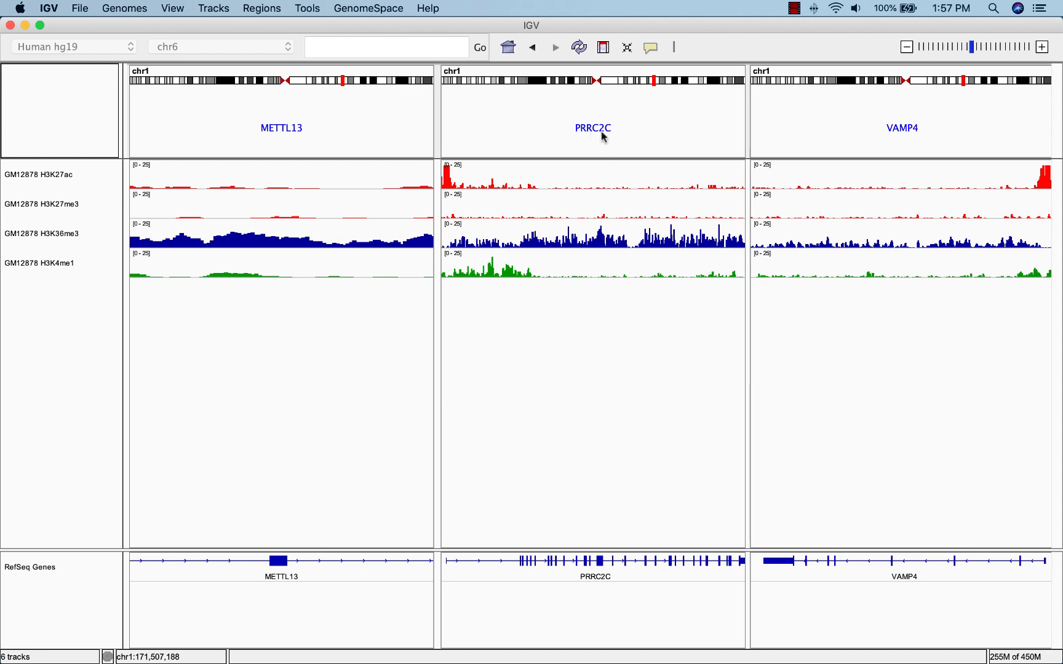
Expand the PRRC2C panel into a single 107 kb view at chr1:171,454,666-171,562,650.
{"action": "left_click", "coordinate": [591, 128]}
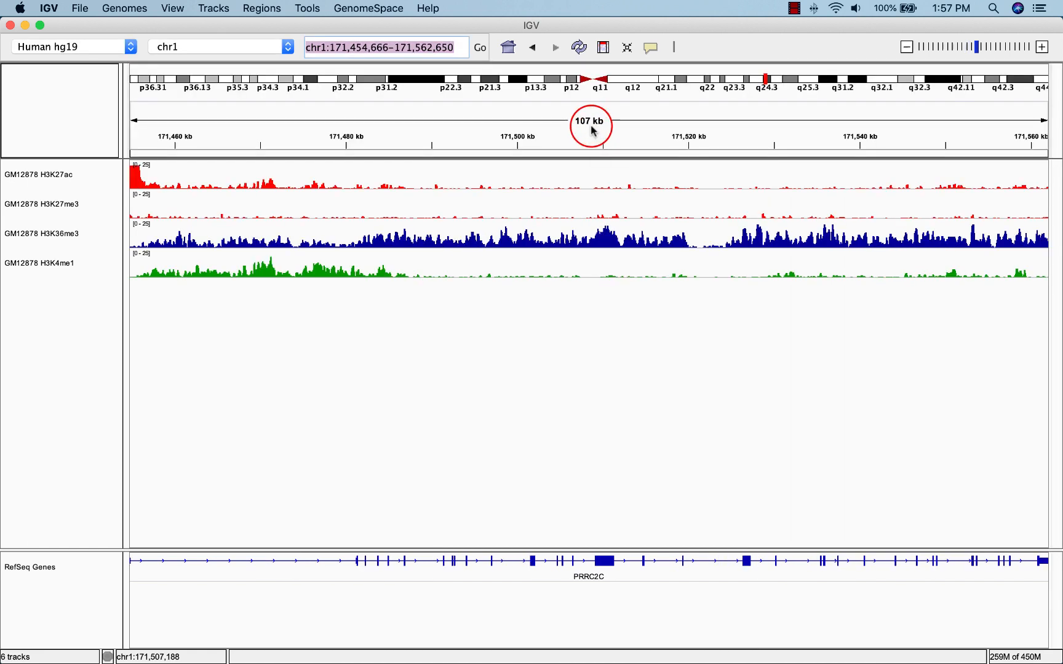